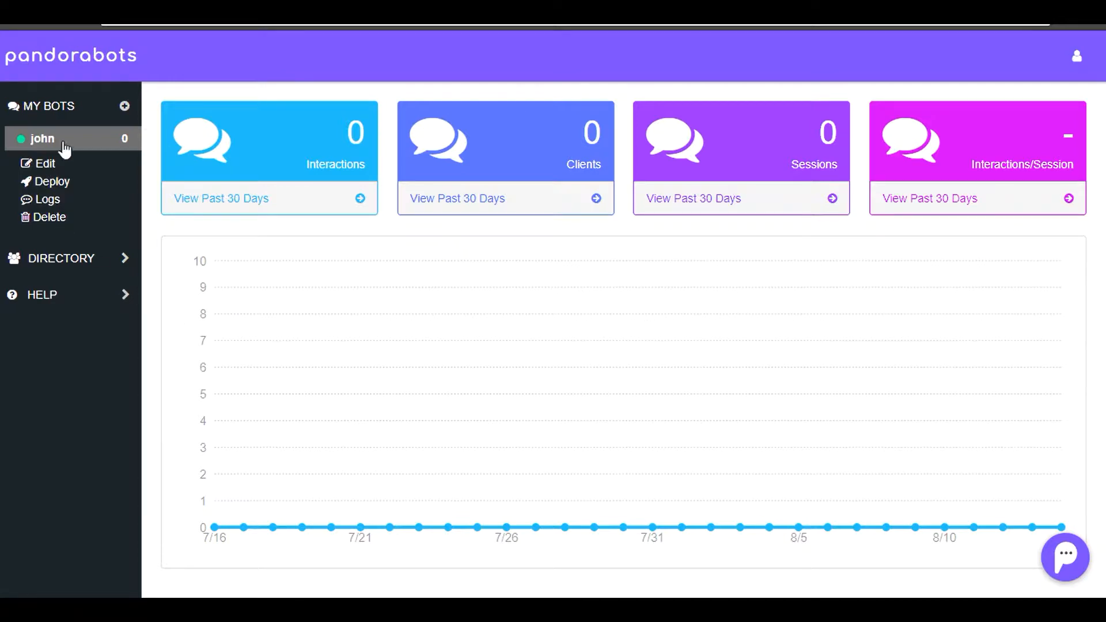
pyautogui.moveTo(52, 181)
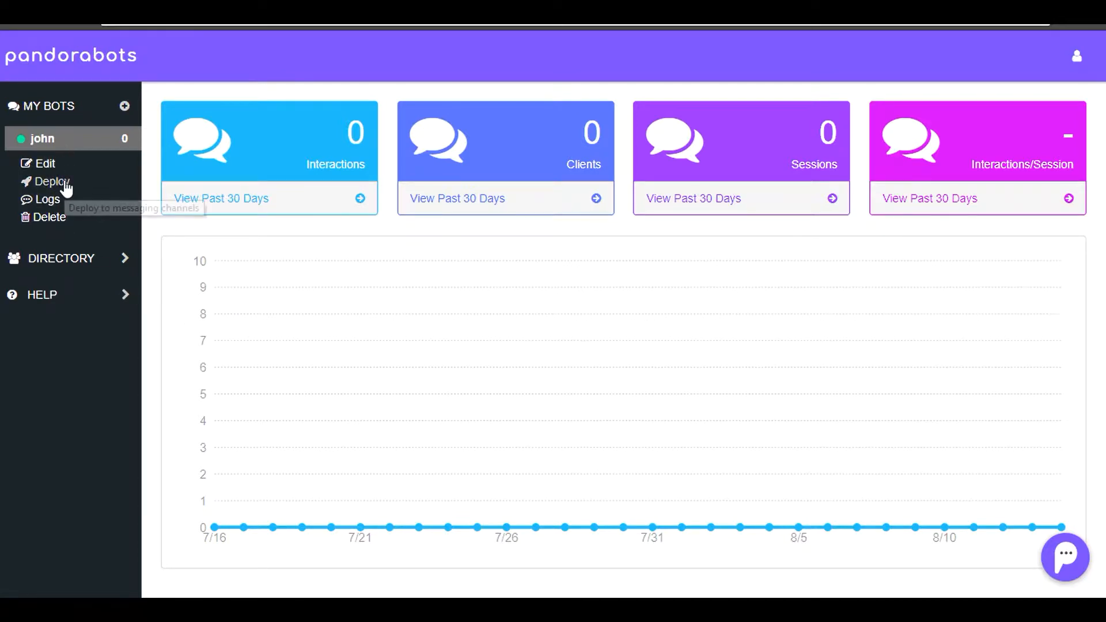
# Open the Deploy channels page for bot john
pyautogui.click(50, 181)
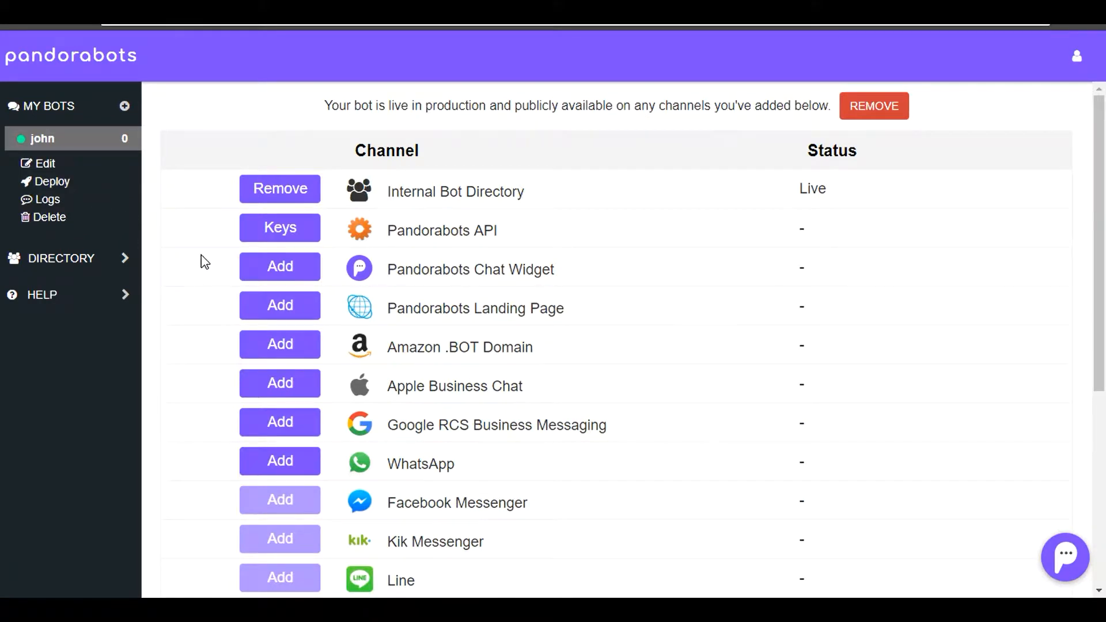
pyautogui.doubleClick(516, 270)
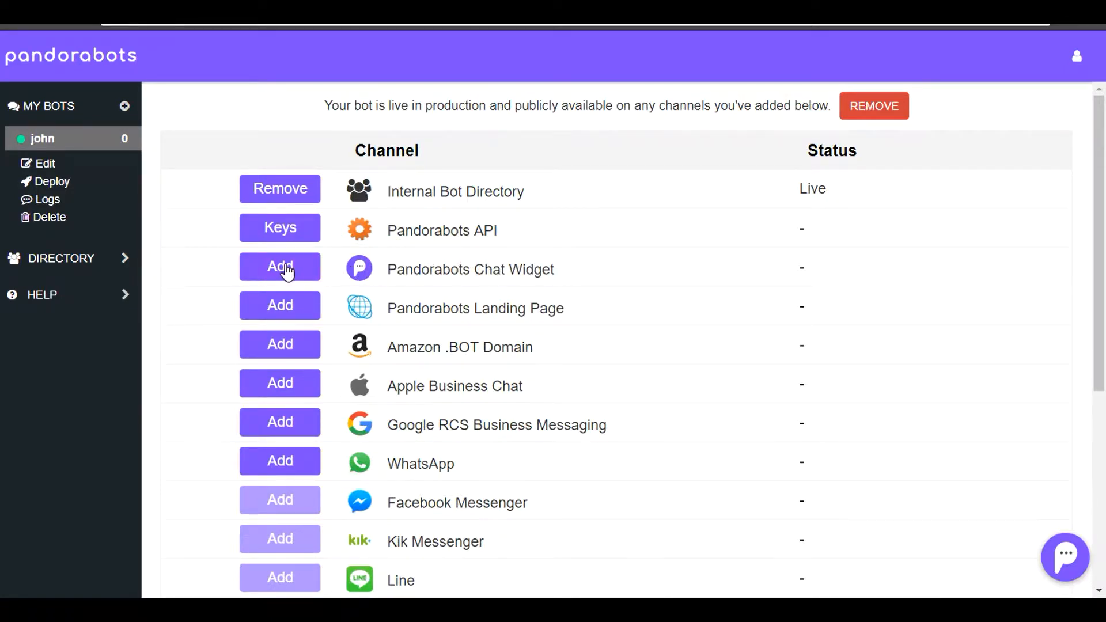
# Add the Pandorabots Chat Widget and set its subtitle to 'I know nothing'
pyautogui.click(279, 269)
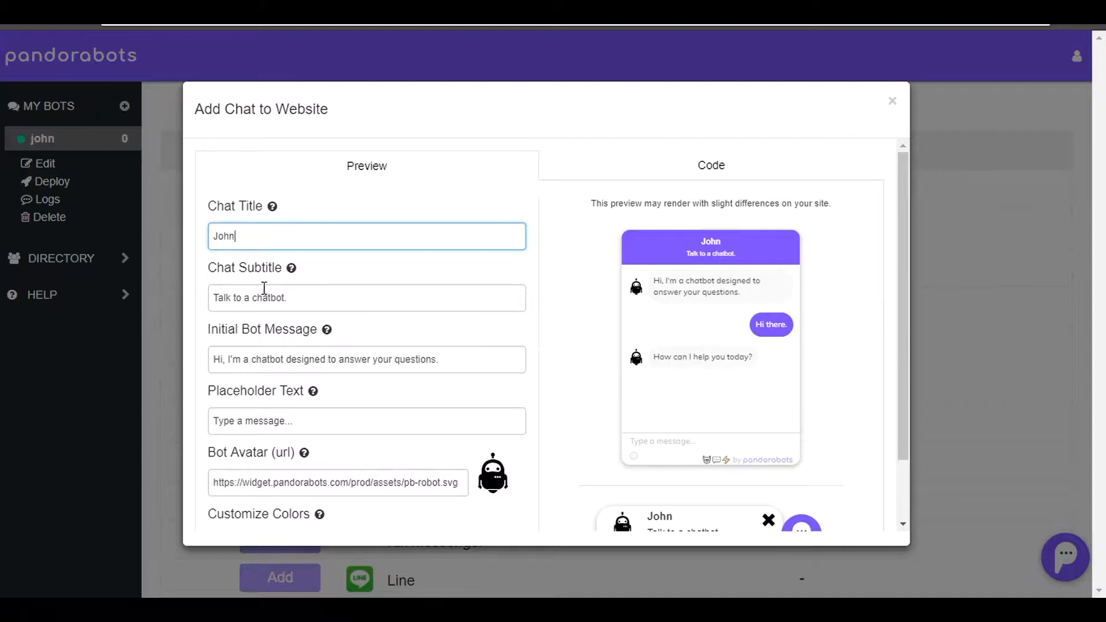
pyautogui.doubleClick(249, 297)
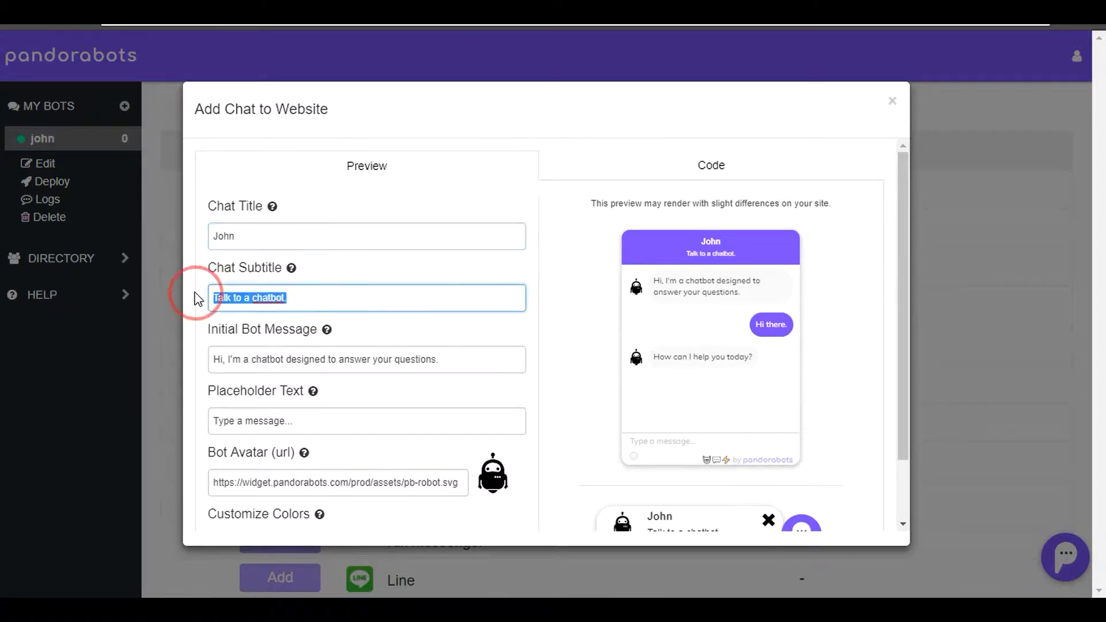
pyautogui.write('I know')
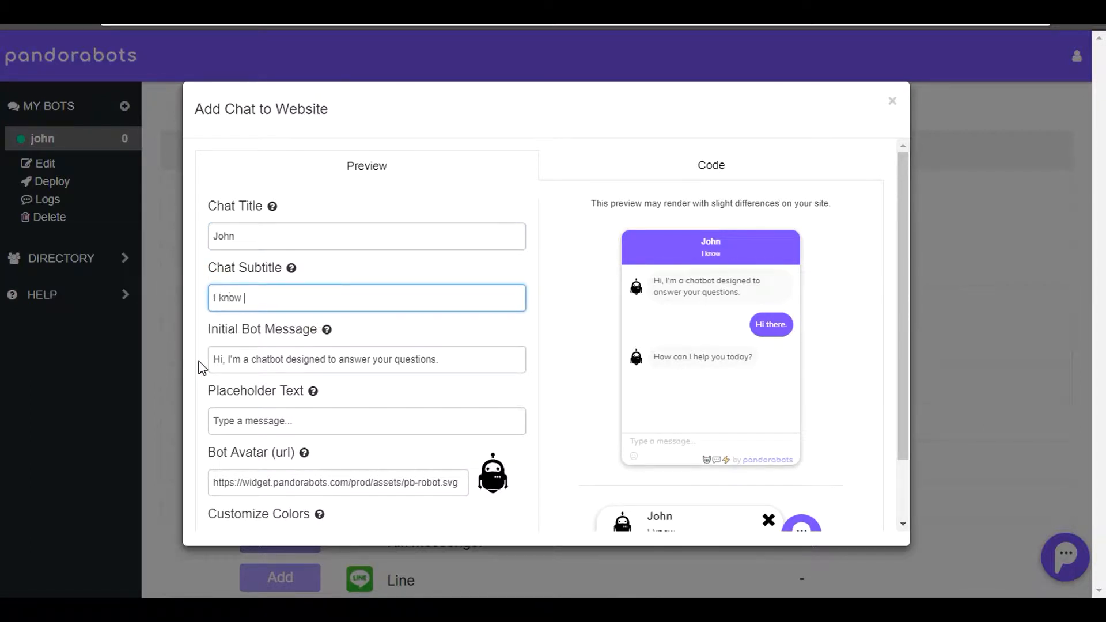
pyautogui.write('nothing')
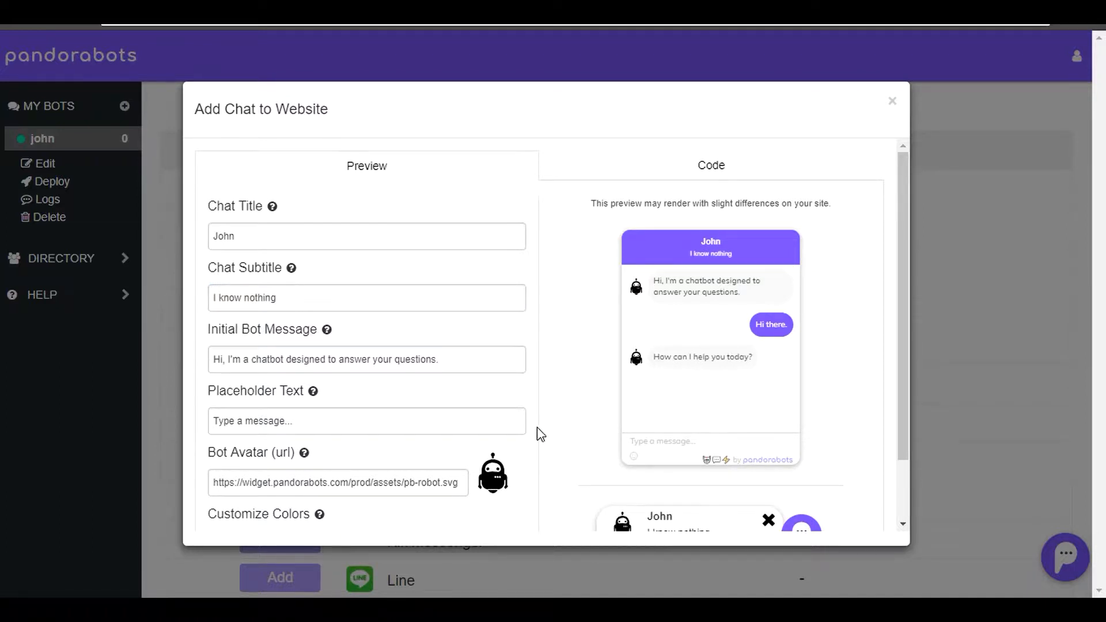
pyautogui.scroll(-3)
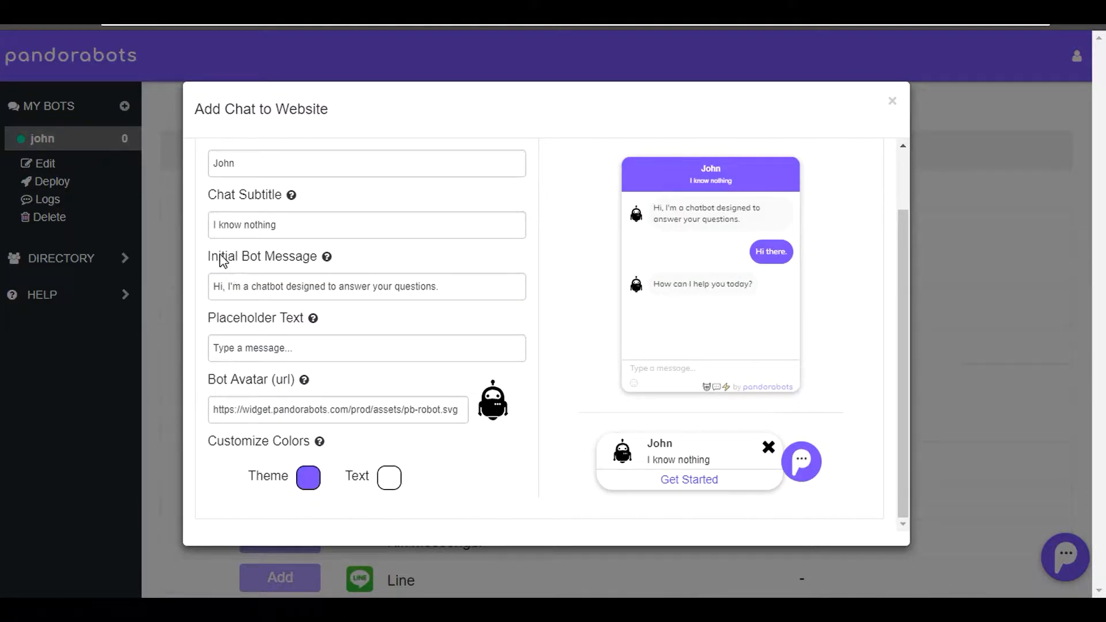
pyautogui.moveTo(351, 271)
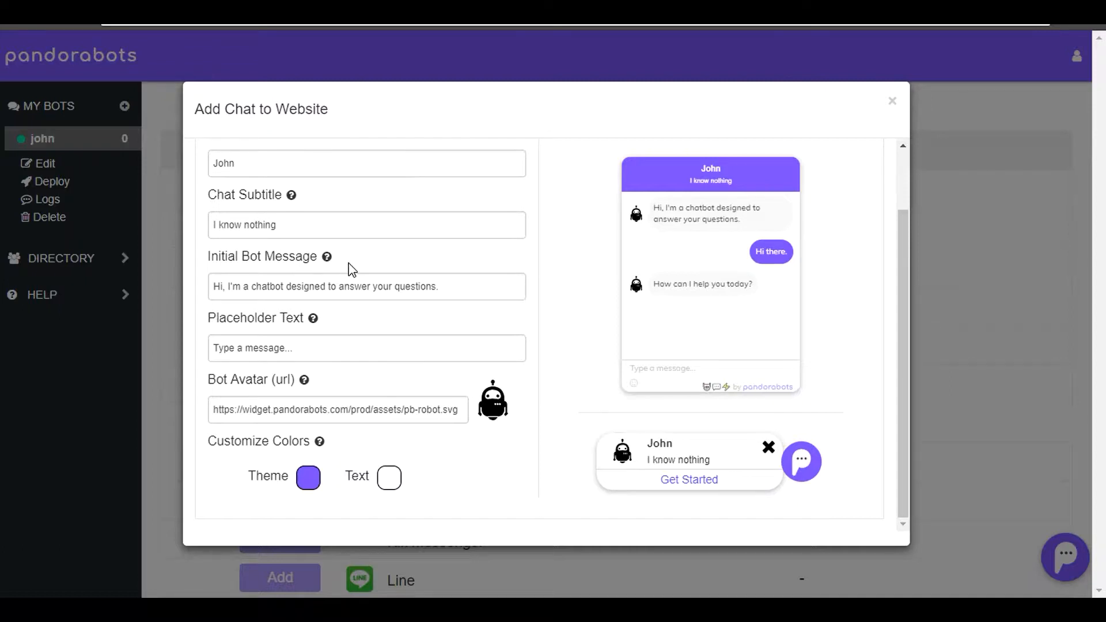
pyautogui.moveTo(802, 506)
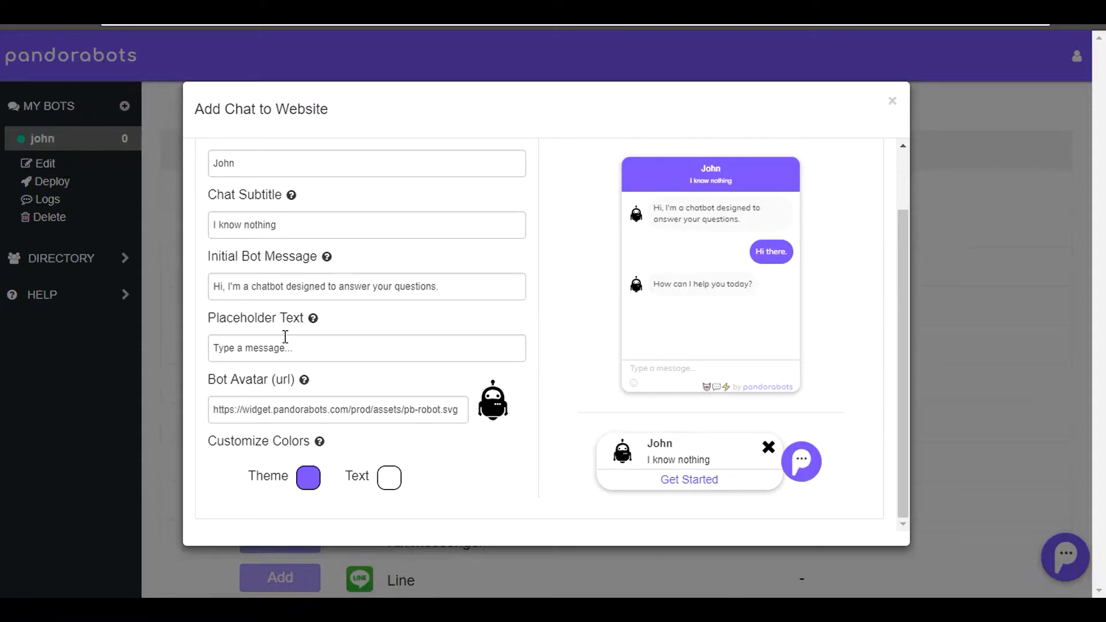
pyautogui.moveTo(642, 383)
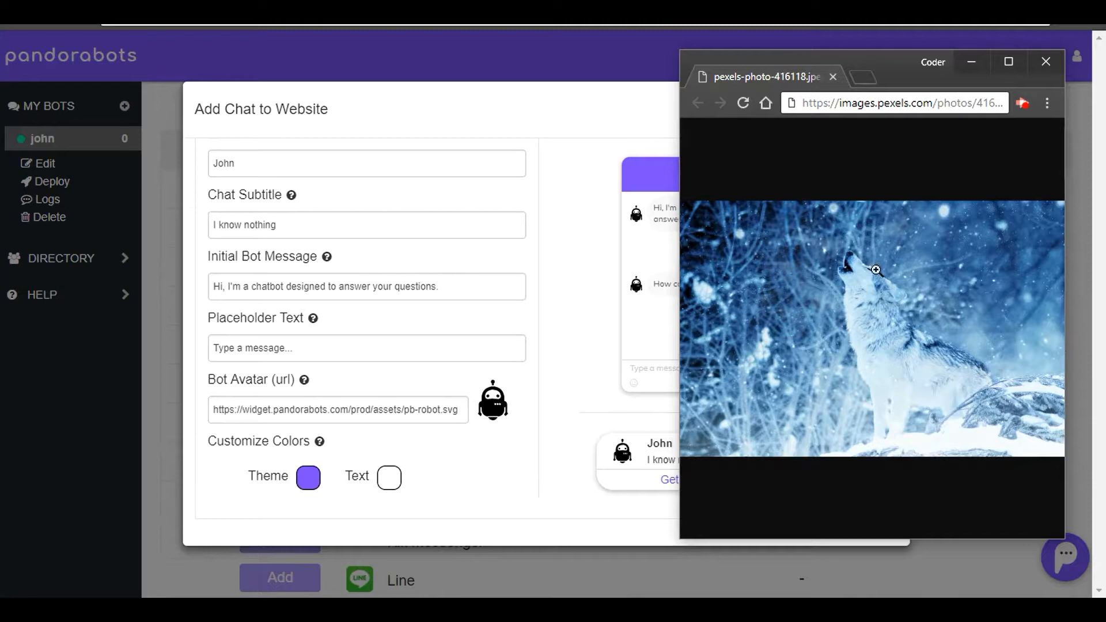
# Set the Bot Avatar URL to the pexels wolf photo link (pexels-photo-416118.jpeg)
pyautogui.click(899, 103)
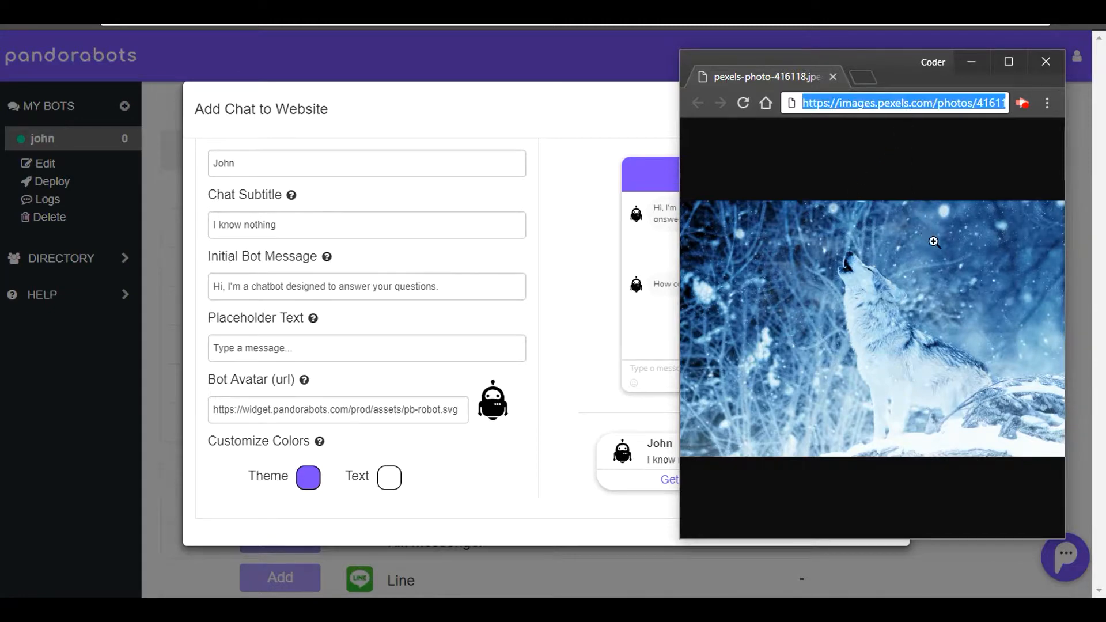
pyautogui.click(1046, 62)
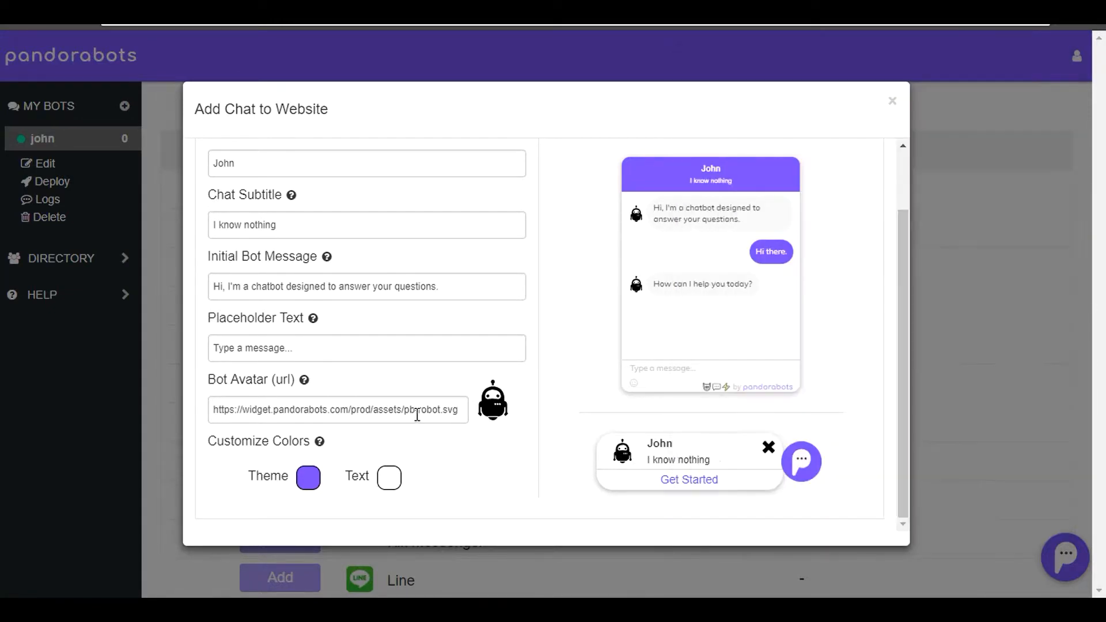
pyautogui.write('https://images.pexels.com/photos/416118/pexels-photo-416118.jpeg')
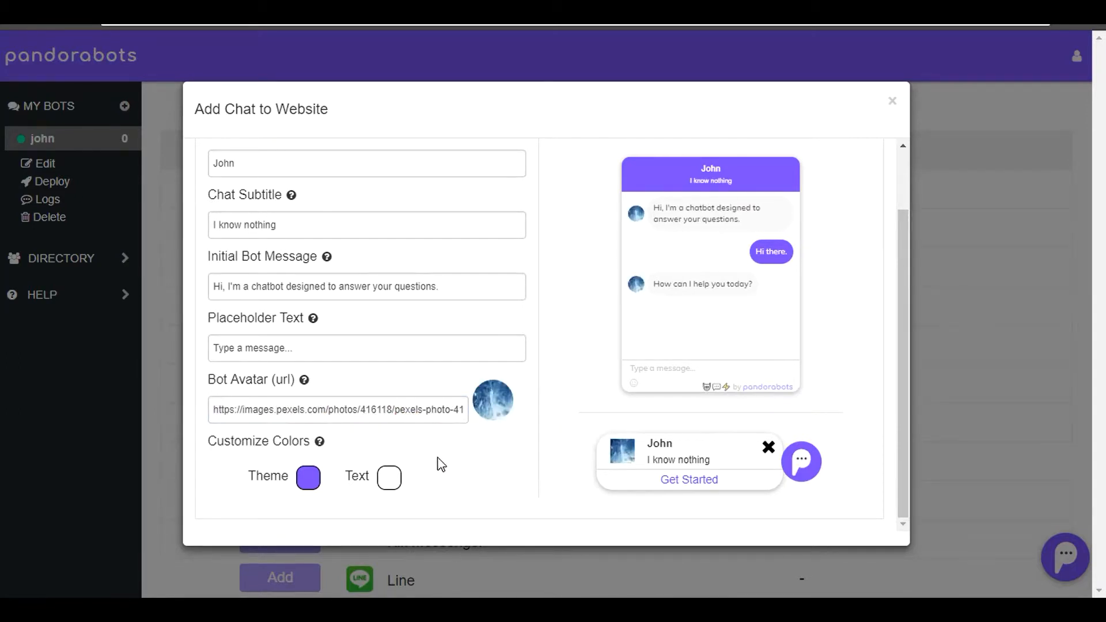
pyautogui.moveTo(680, 275)
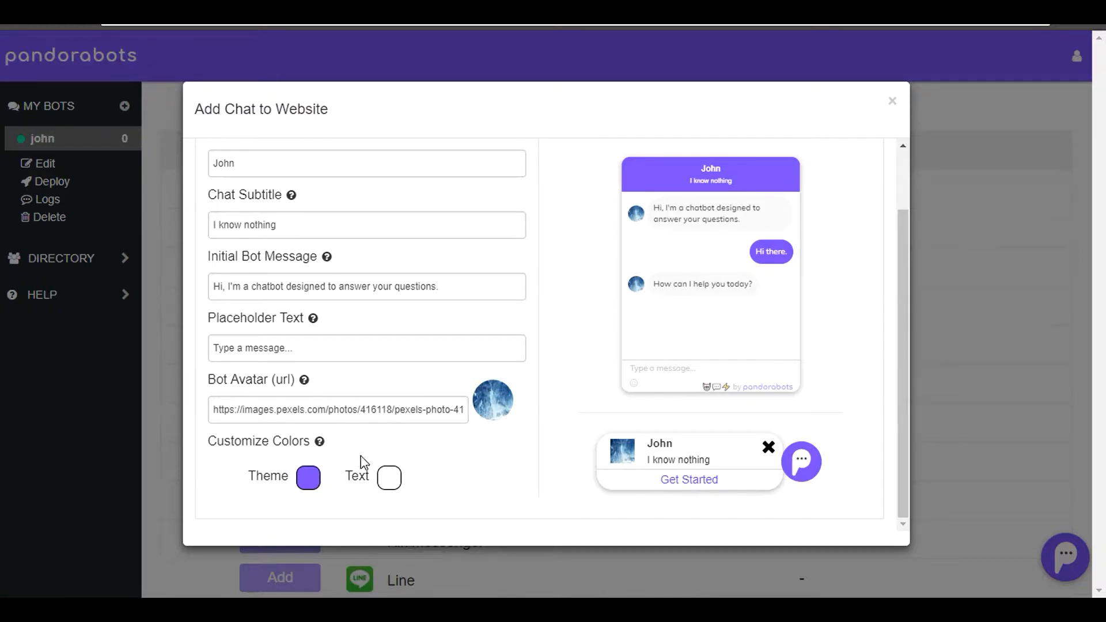
# Set the widget theme colour to light cyan and show the generated embed code
pyautogui.click(308, 478)
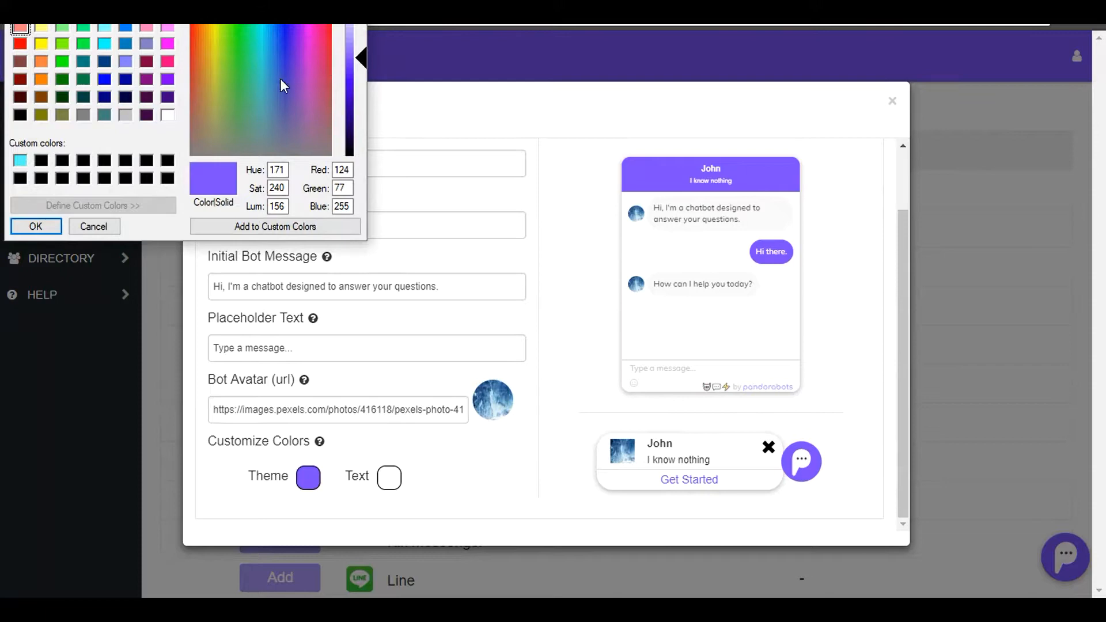
pyautogui.click(261, 28)
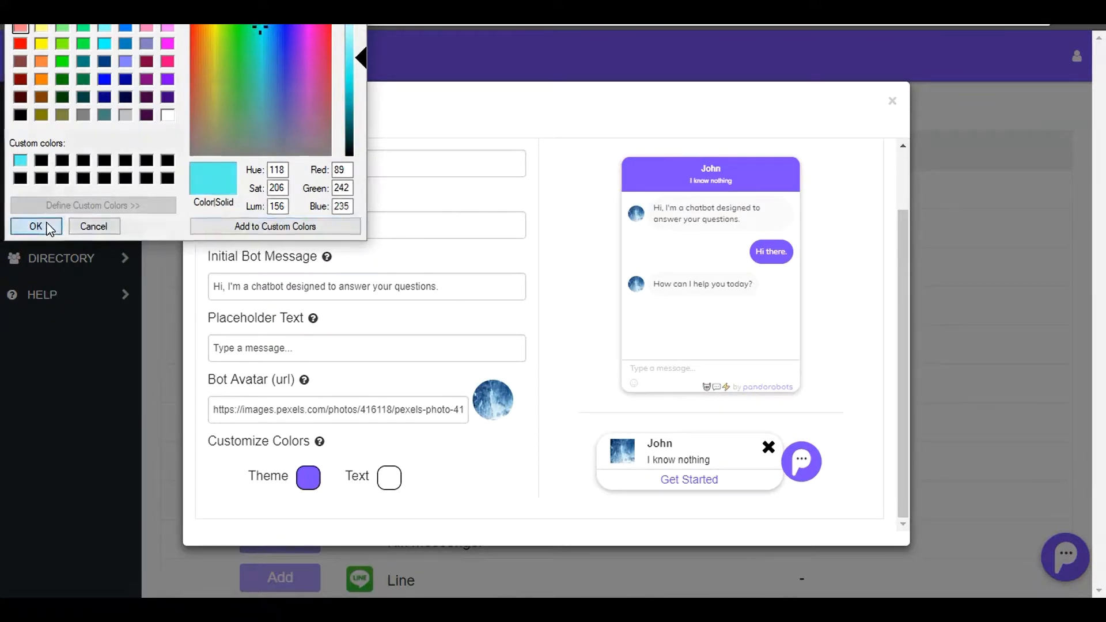
pyautogui.click(35, 226)
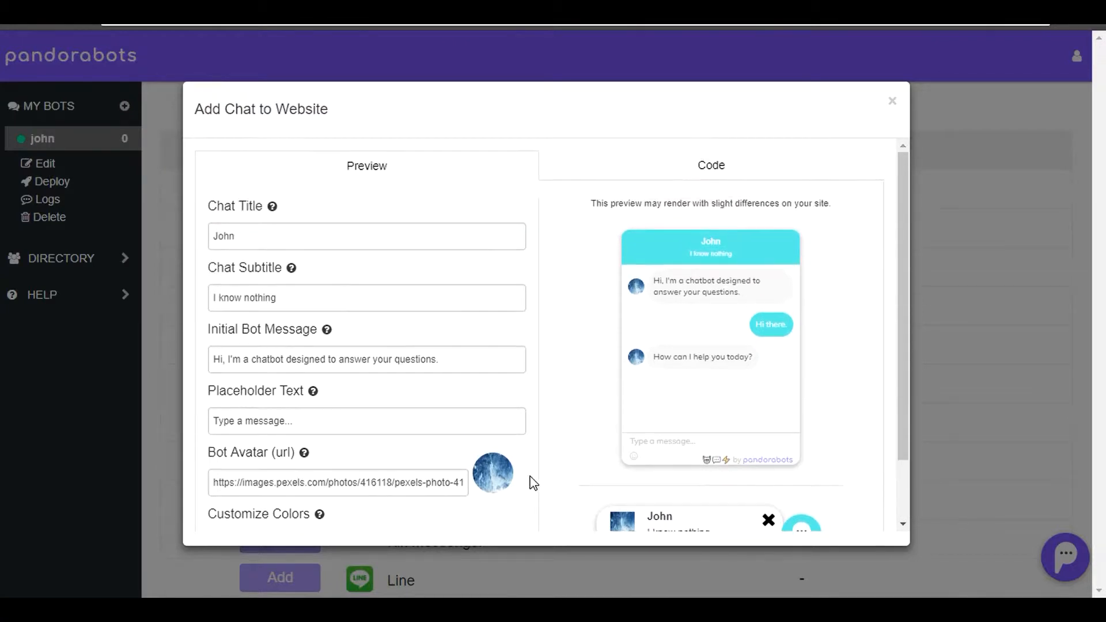
pyautogui.scroll(-3)
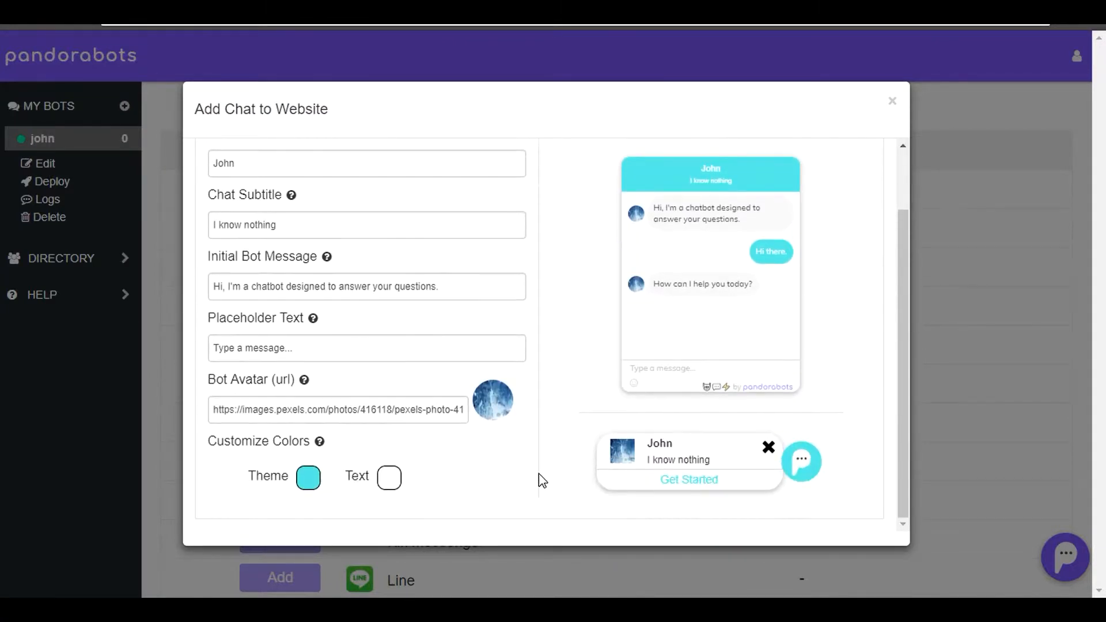
pyautogui.click(710, 165)
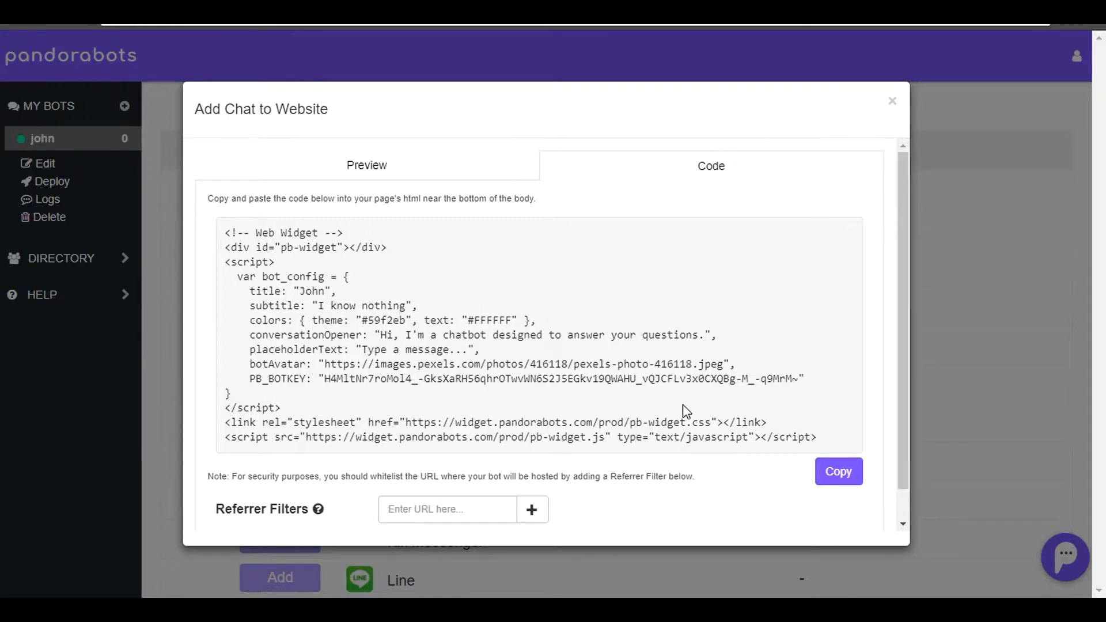
pyautogui.moveTo(692, 476)
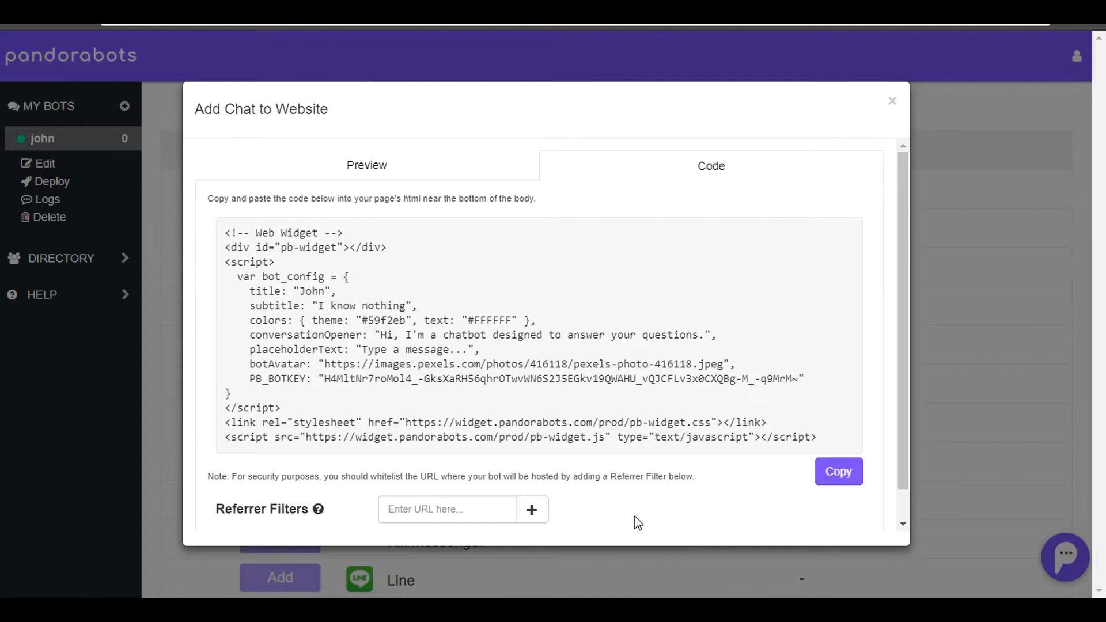
pyautogui.scroll(-3)
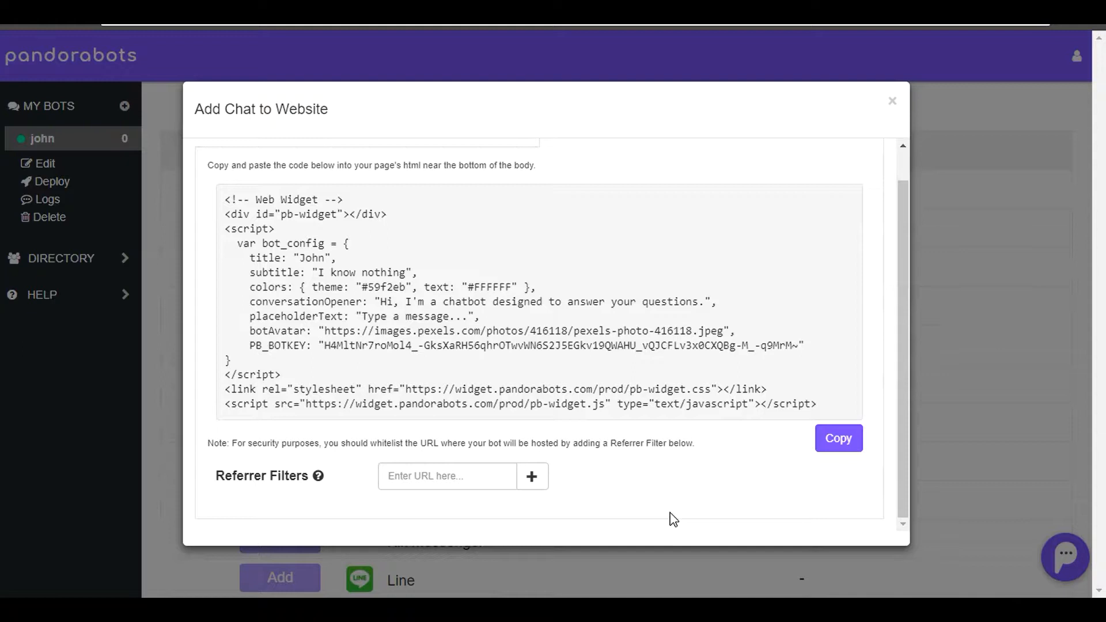
pyautogui.moveTo(341, 492)
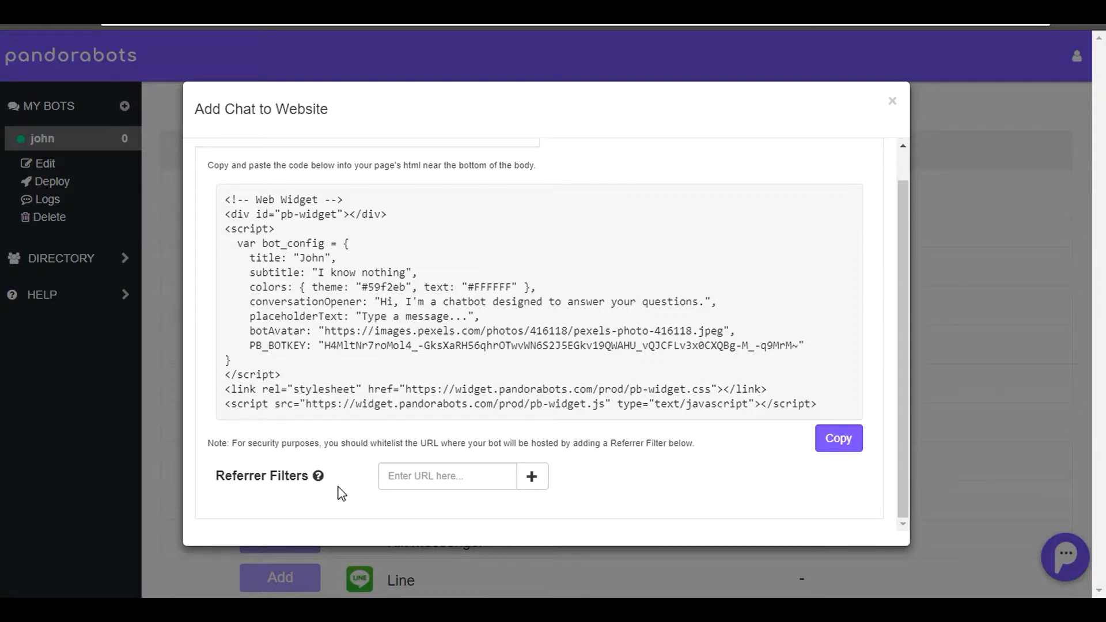
pyautogui.moveTo(698, 488)
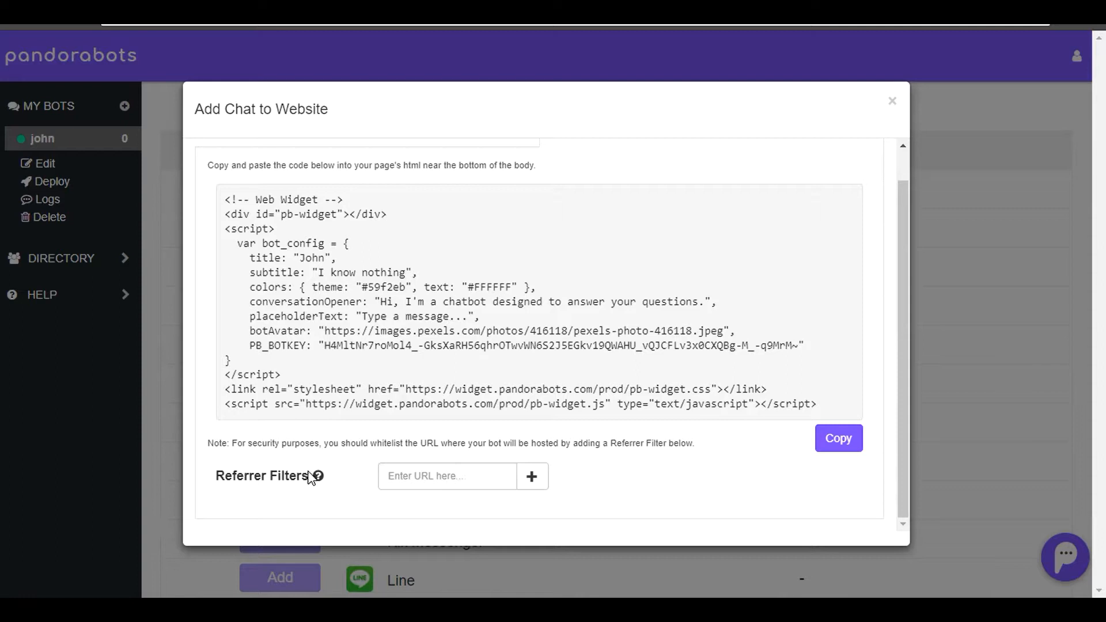
pyautogui.moveTo(392, 427)
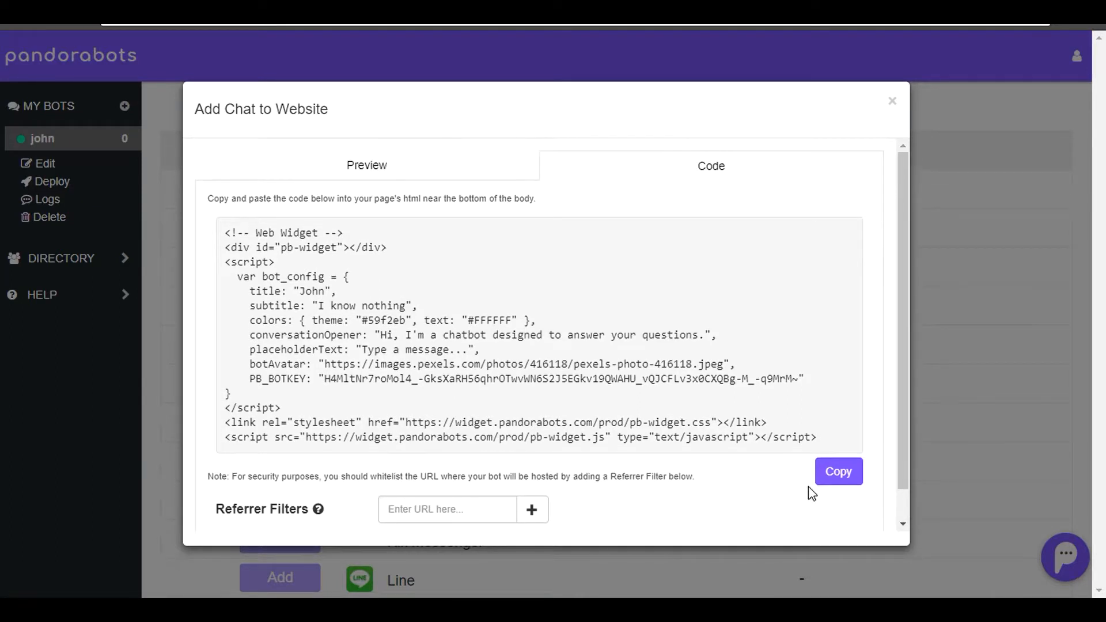
# Copy the widget embed code and dismiss the clipboard confirmation
pyautogui.click(839, 471)
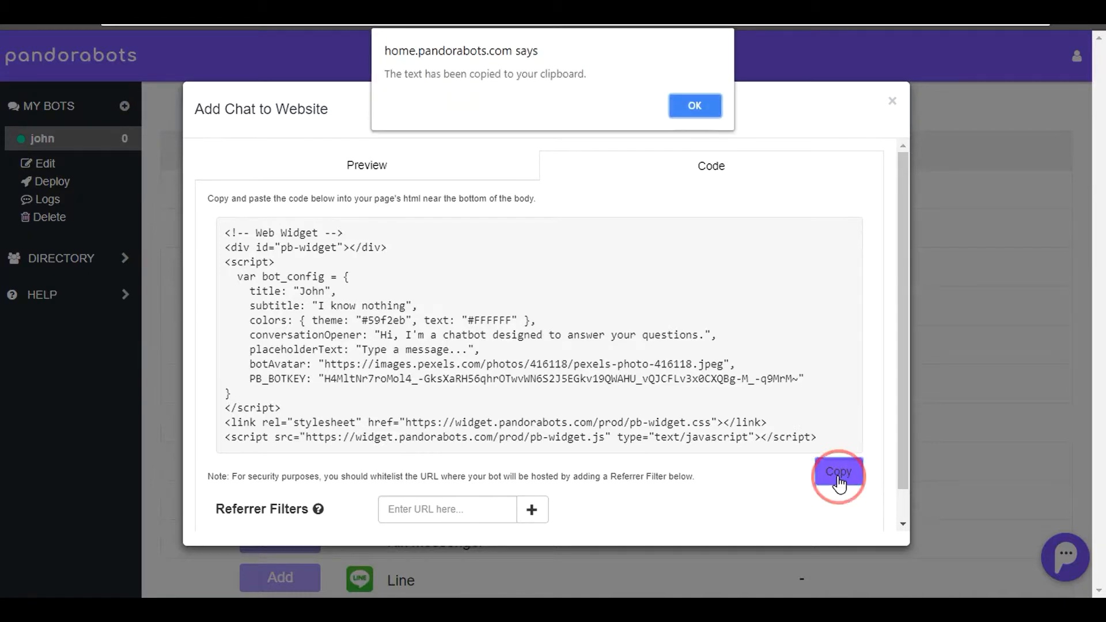
pyautogui.click(694, 104)
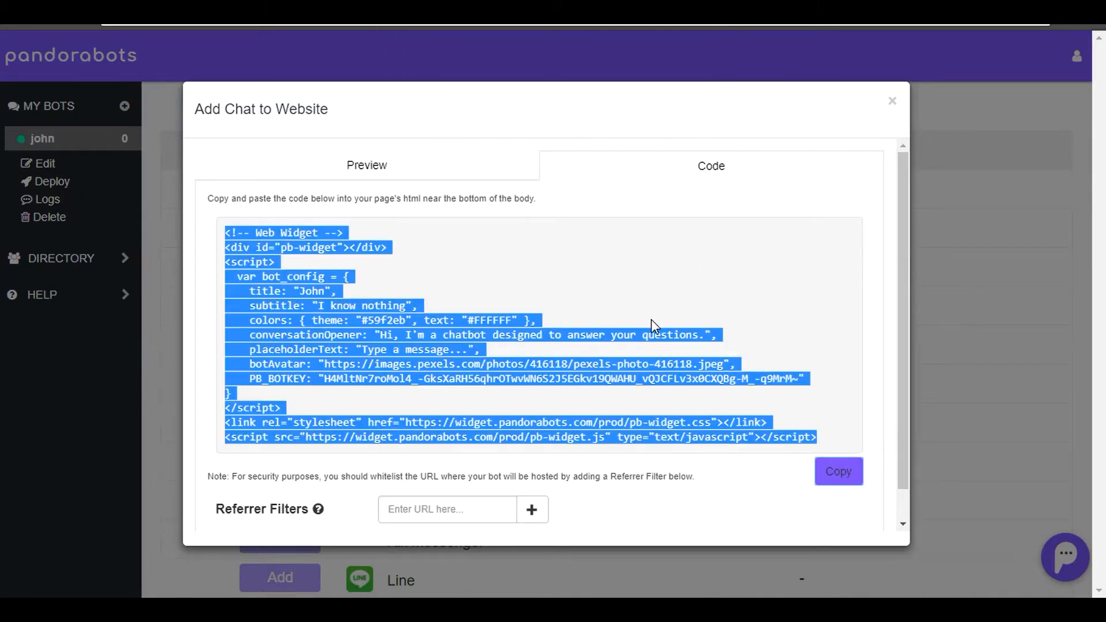
pyautogui.click(566, 462)
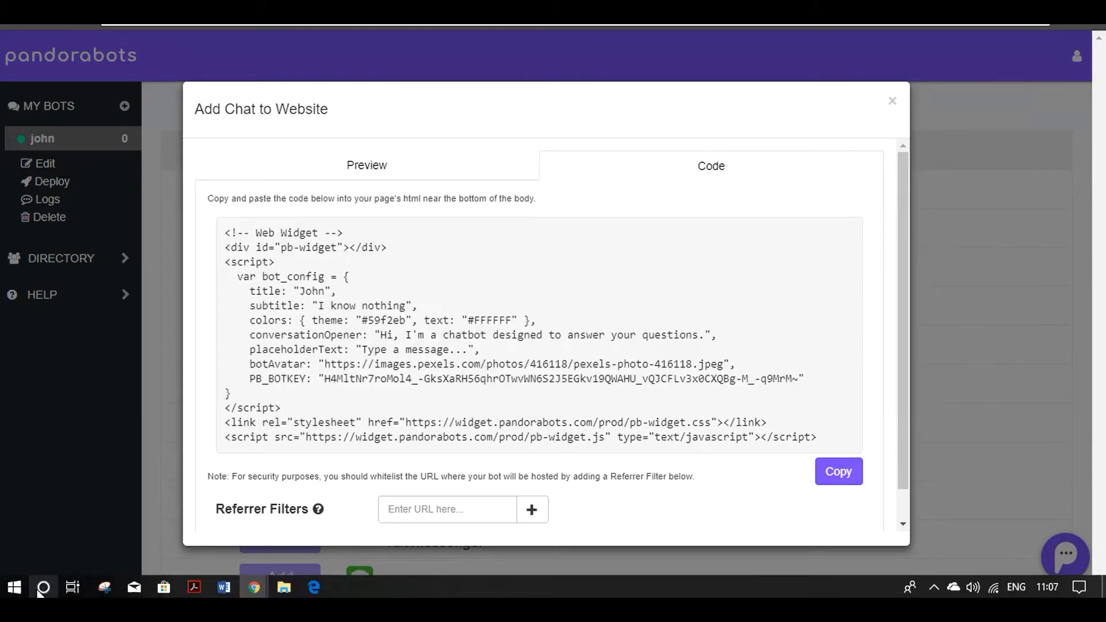
# Launch Notepad from the Start menu search and move its window up over the page
pyautogui.write('notepad')
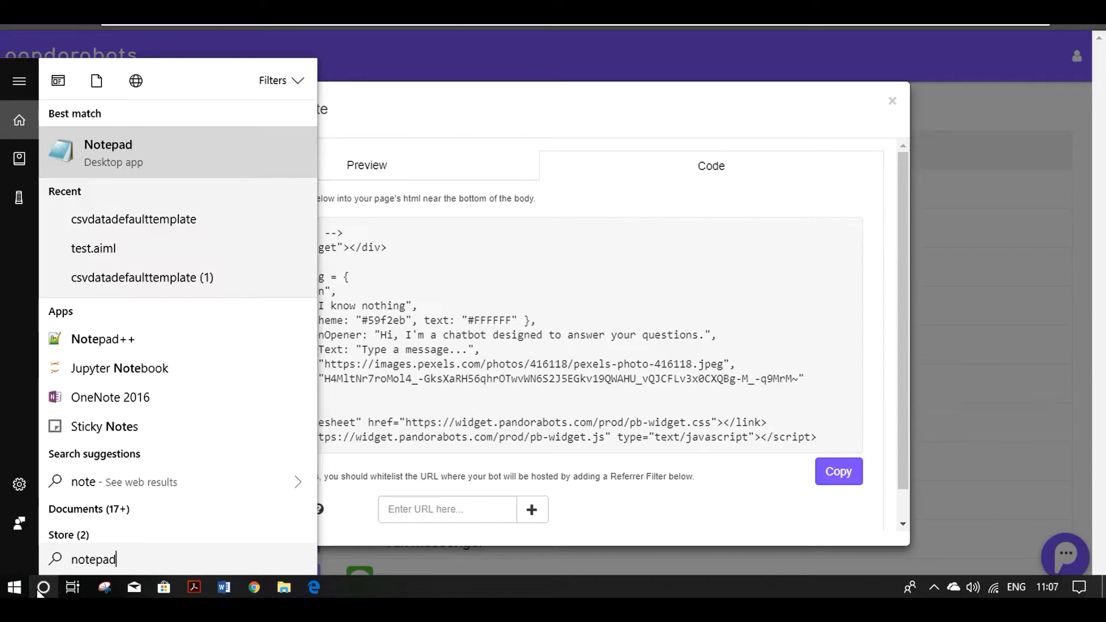
pyautogui.click(108, 154)
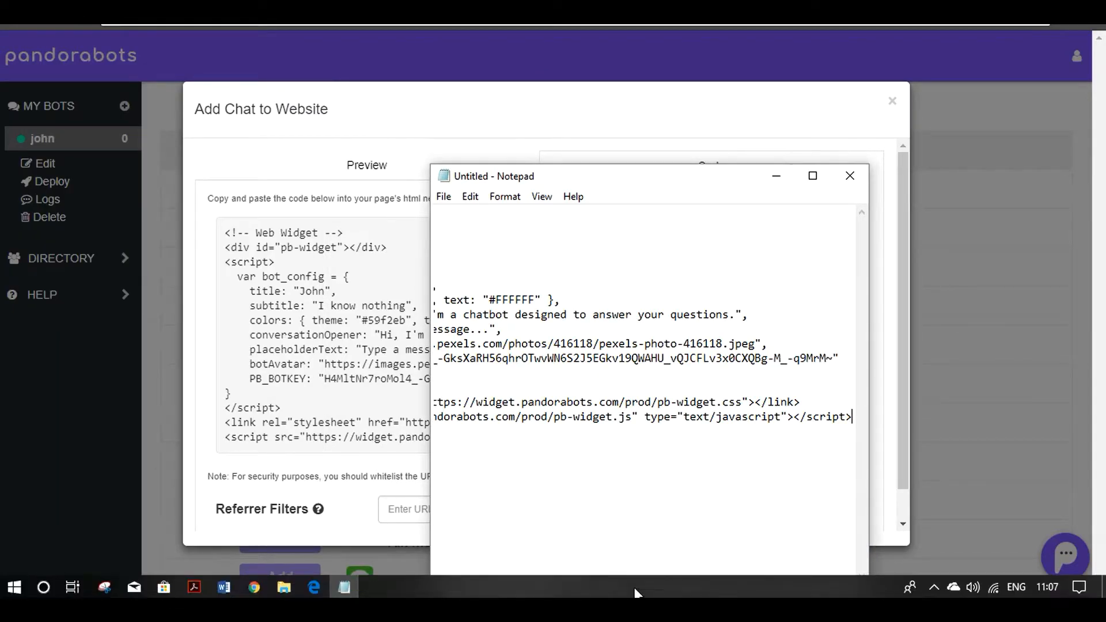
pyautogui.moveTo(493, 176); pyautogui.dragTo(465, 68)
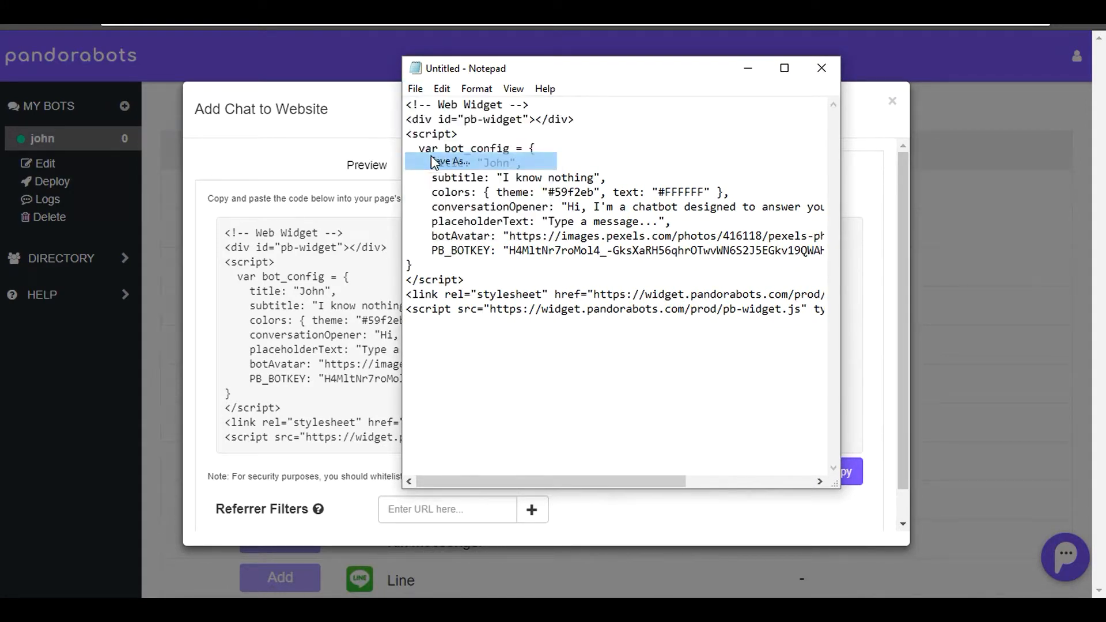
# Save the code to the Desktop as john.html, All Files type, UTF-8 encoding
pyautogui.click(452, 161)
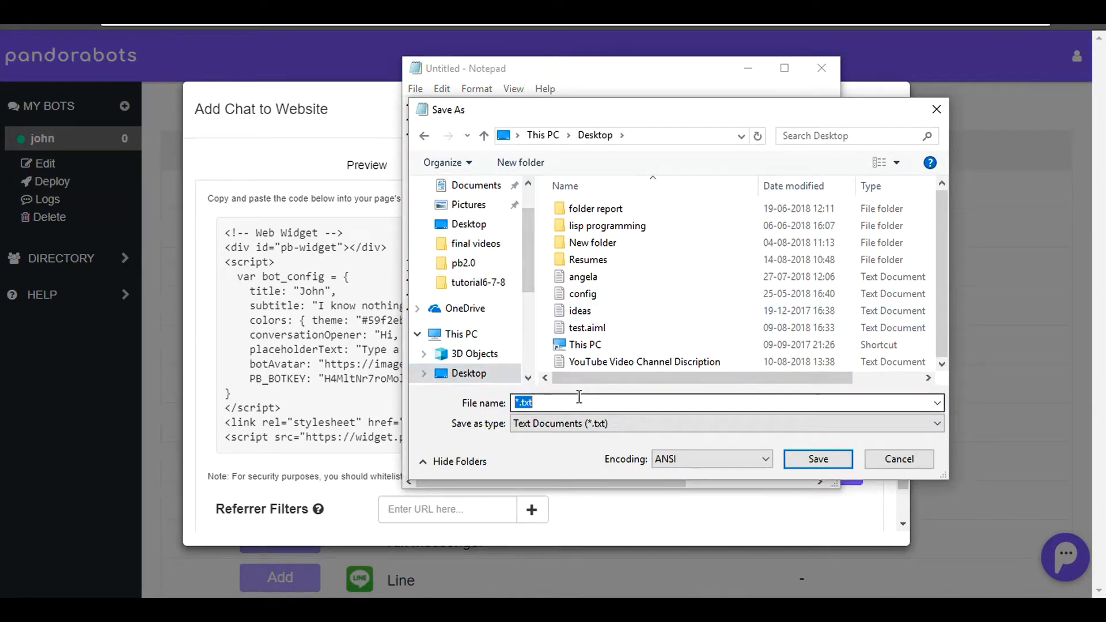
pyautogui.write('john.html')
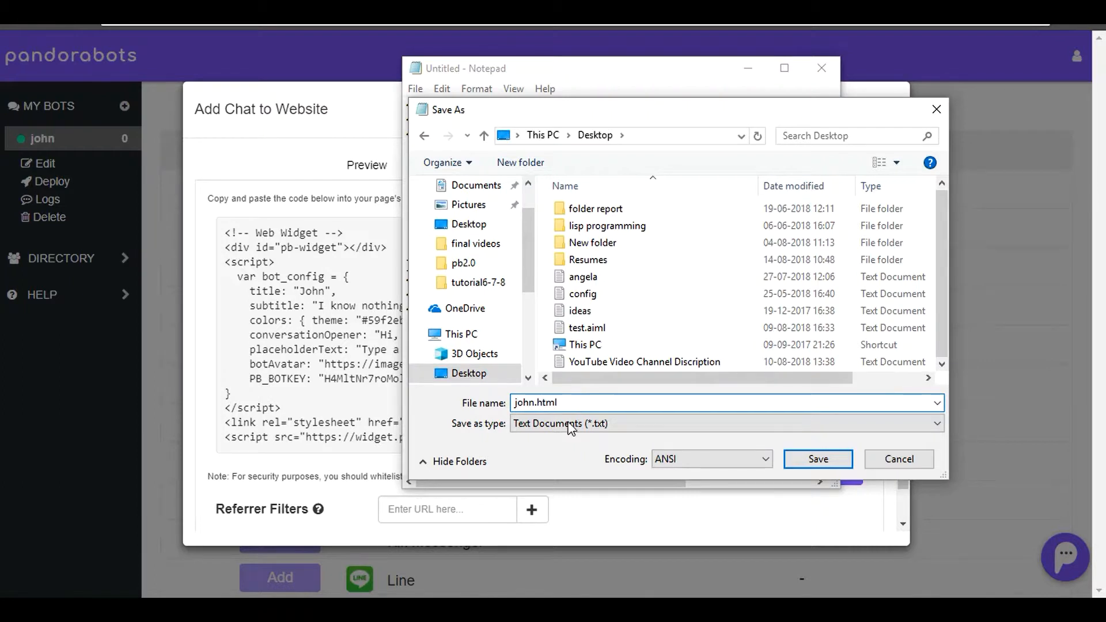
pyautogui.click(725, 424)
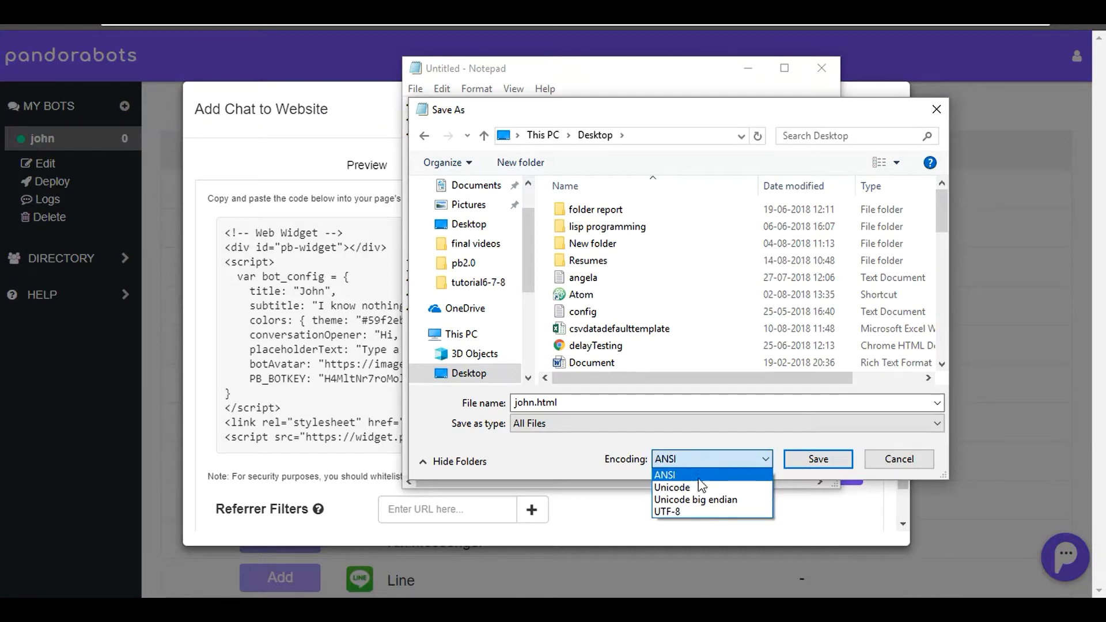
pyautogui.click(667, 511)
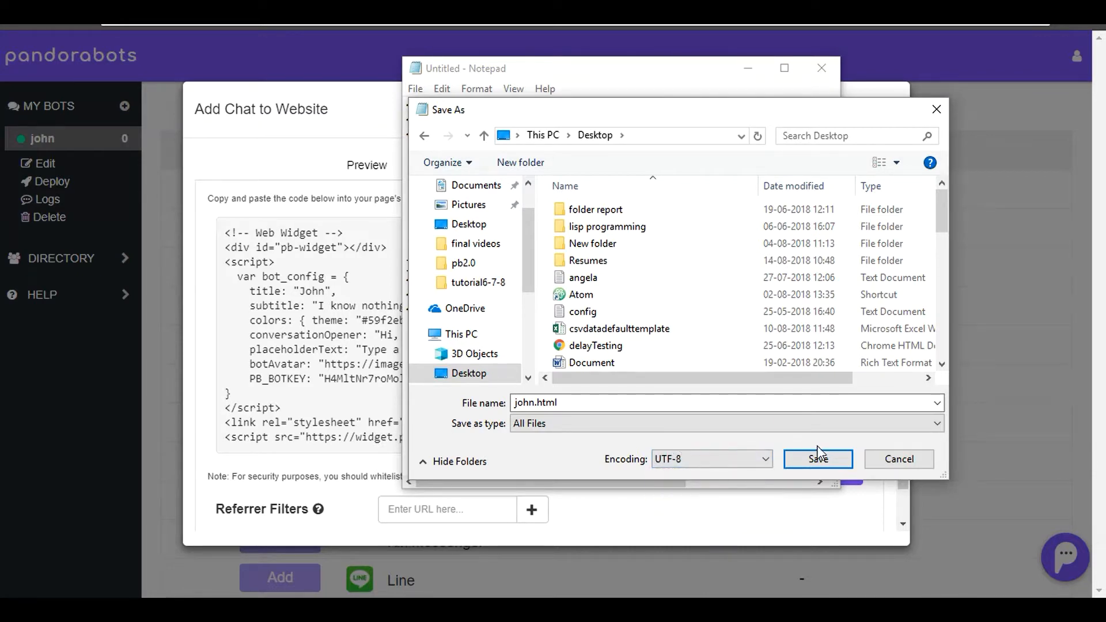
pyautogui.click(817, 459)
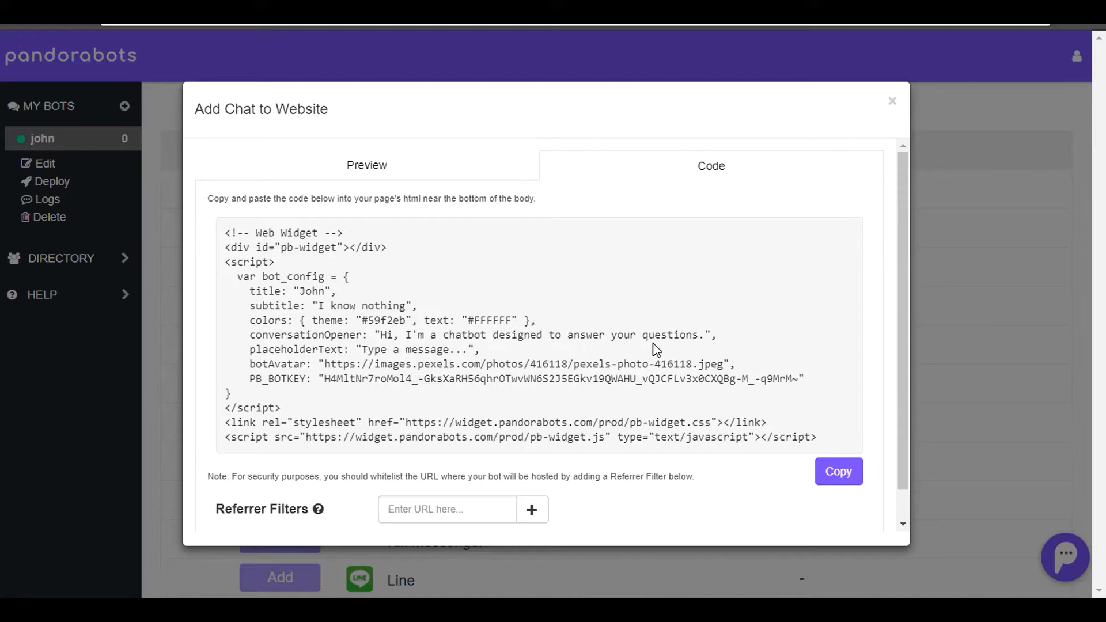
pyautogui.moveTo(893, 101)
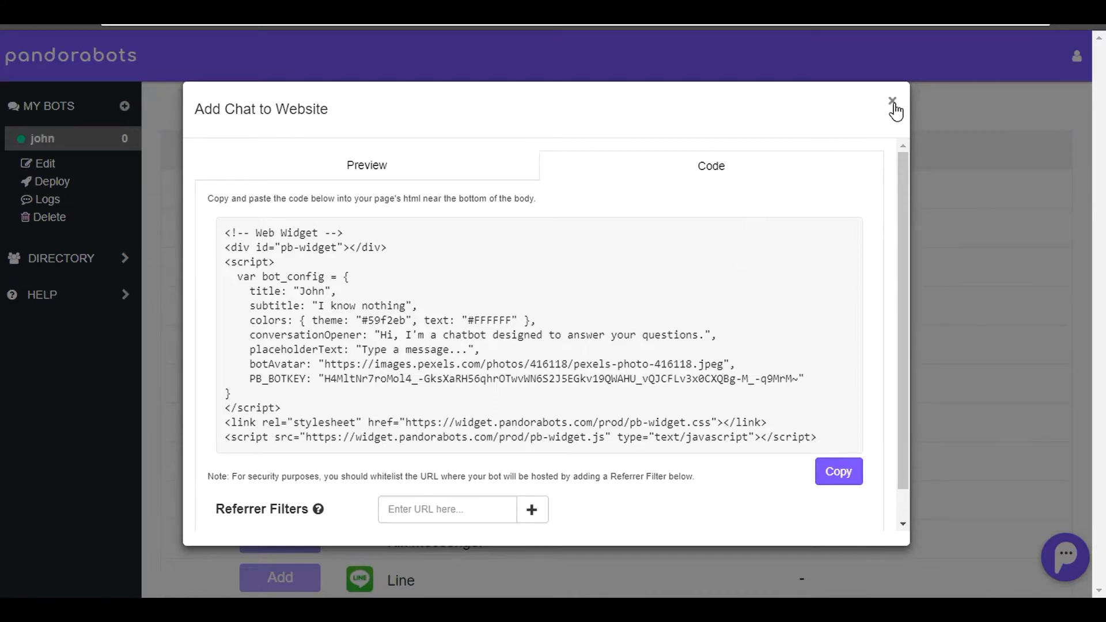
# Close the Add Chat to Website window
pyautogui.click(892, 100)
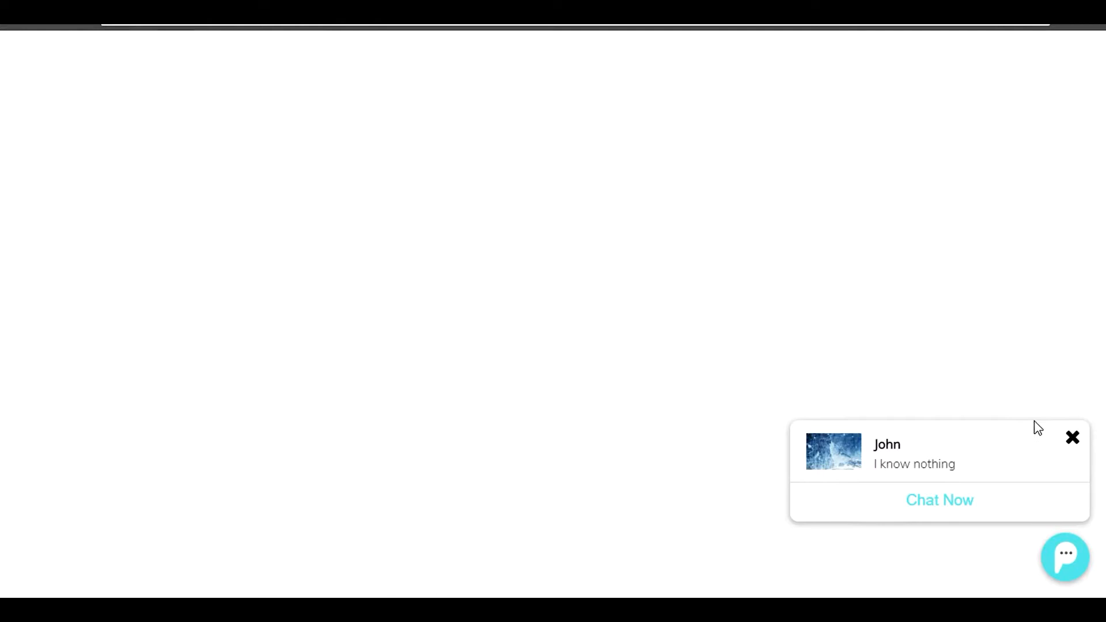
pyautogui.moveTo(562, 436)
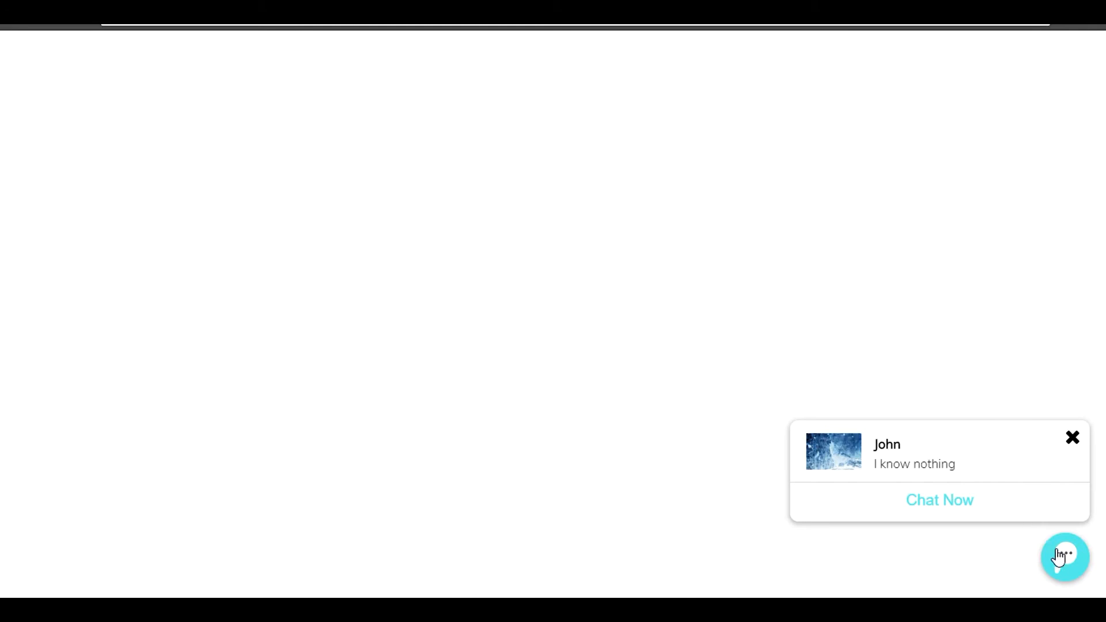
# Open John's chat on the test page to see the greeting, then collapse it
pyautogui.click(940, 500)
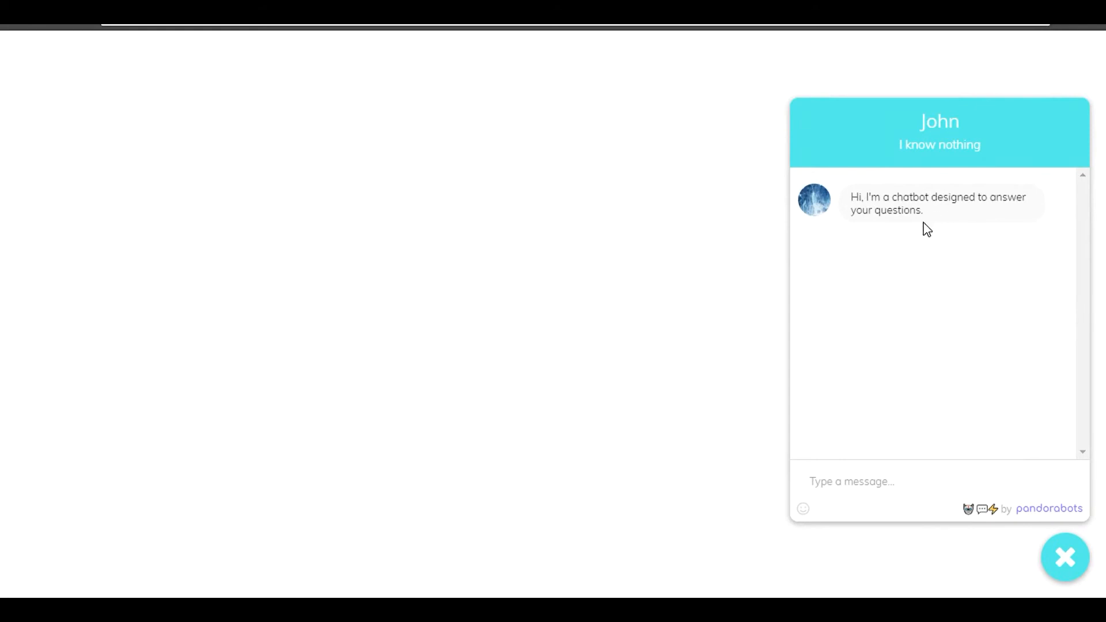
pyautogui.click(1065, 557)
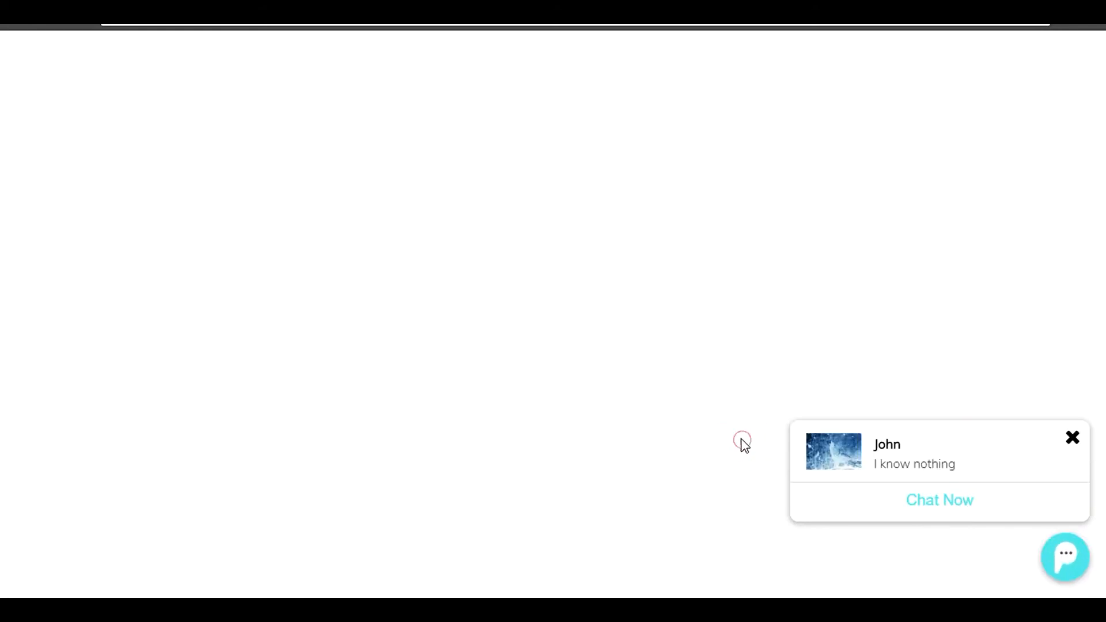